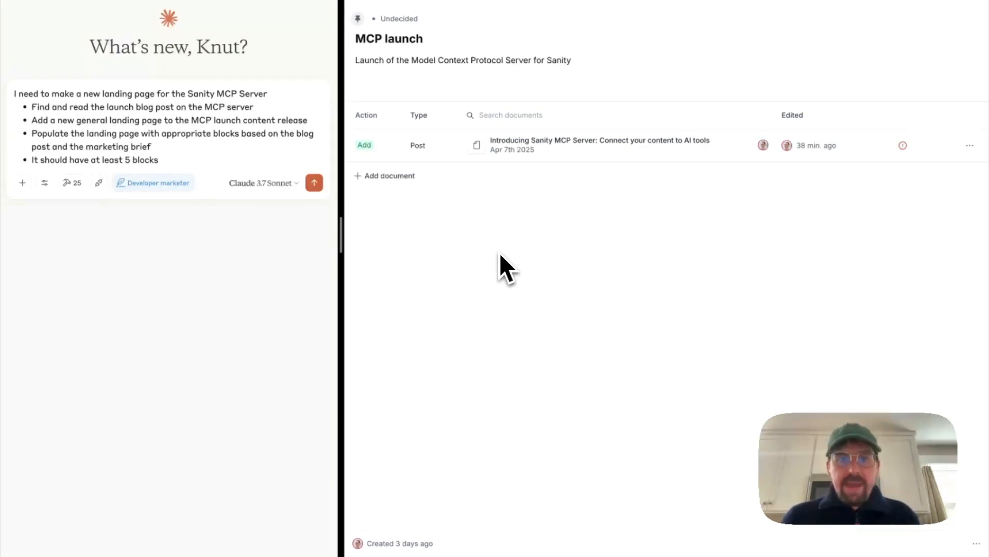
mouse_move(175, 255)
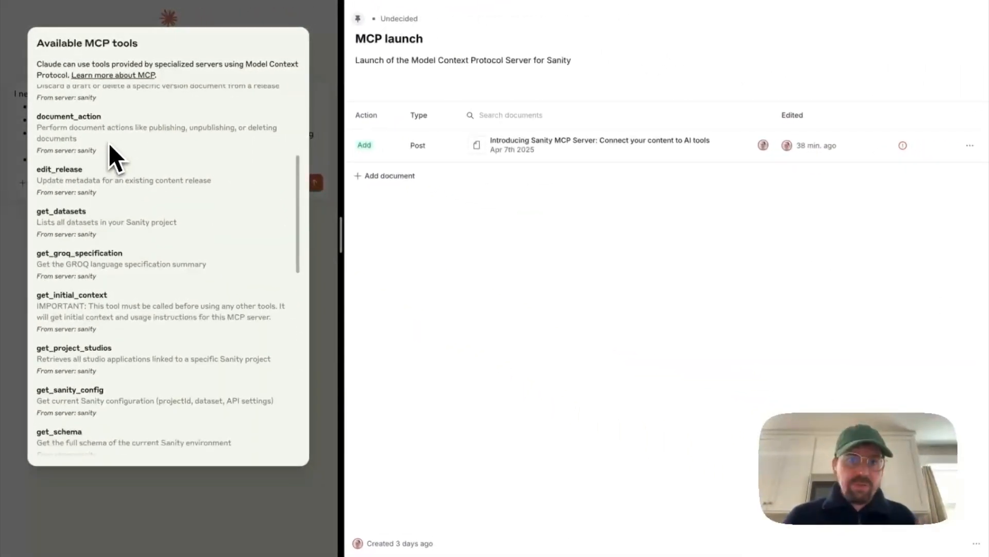
- Attach the marketing brief and send the five-block MCP launch landing page request
scroll(down, 3)
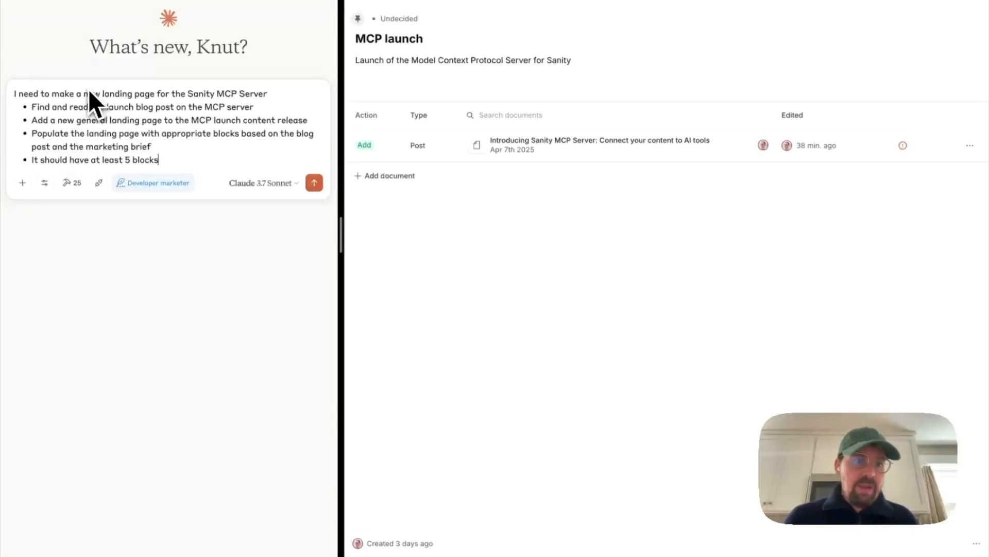
click(98, 183)
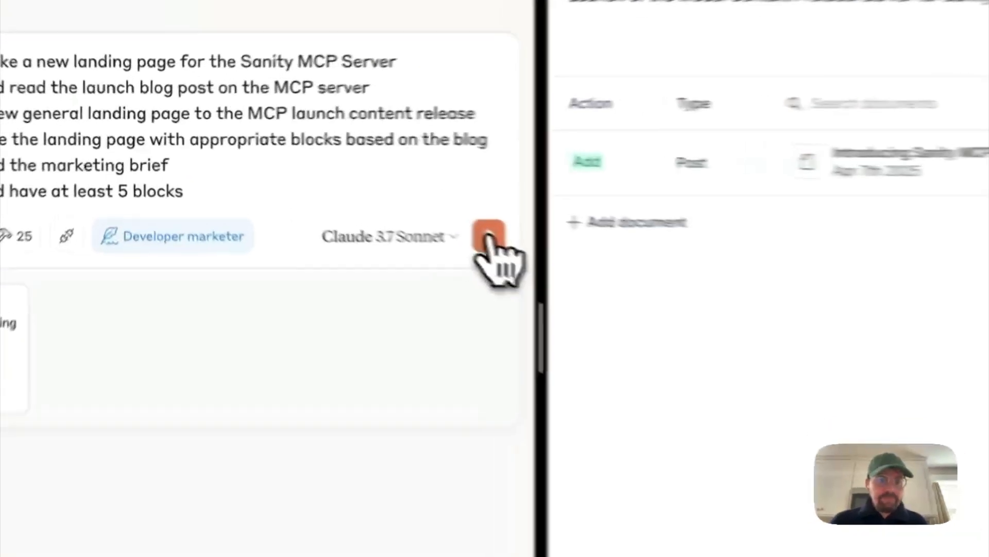
click(489, 237)
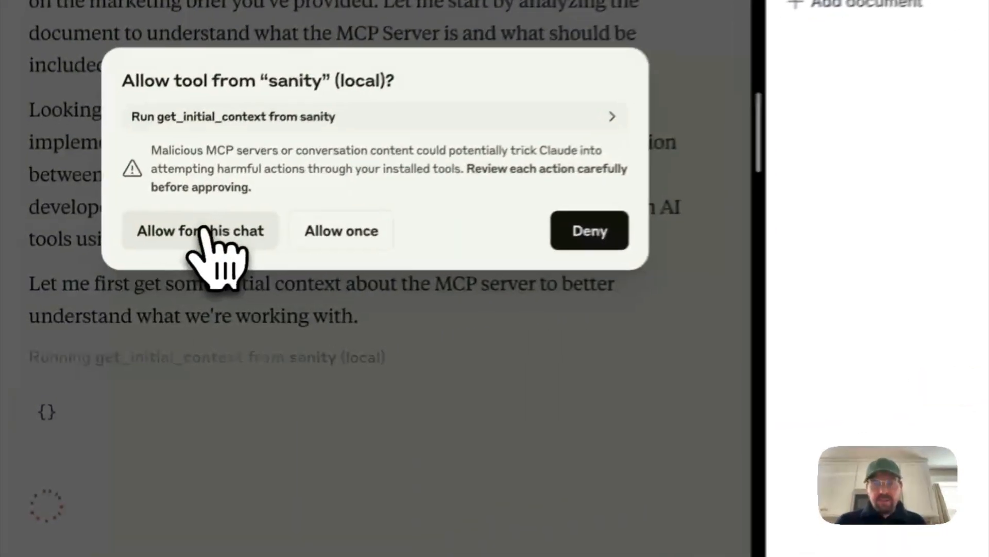
- Allow Sanity's get_initial_context and get_schema tools for this chat
click(200, 230)
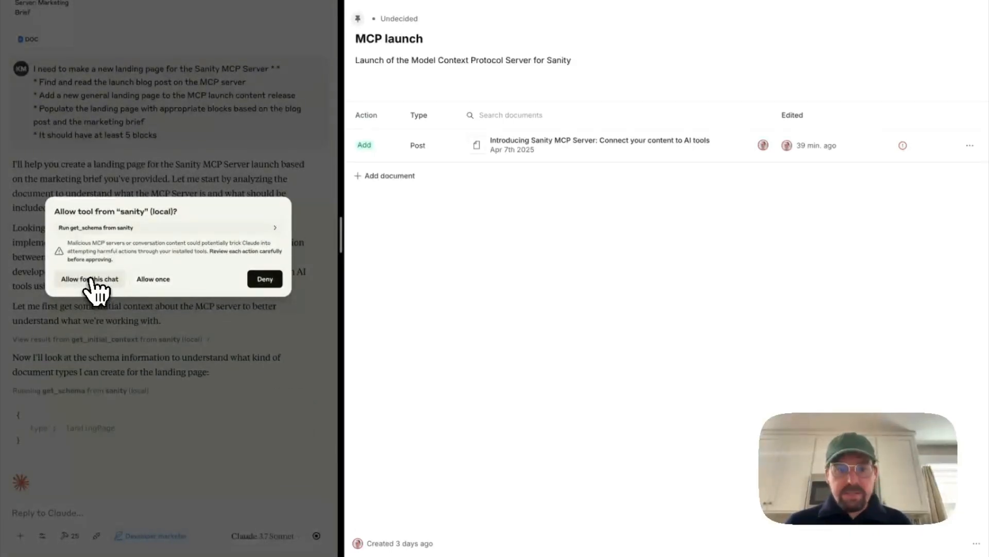
click(89, 279)
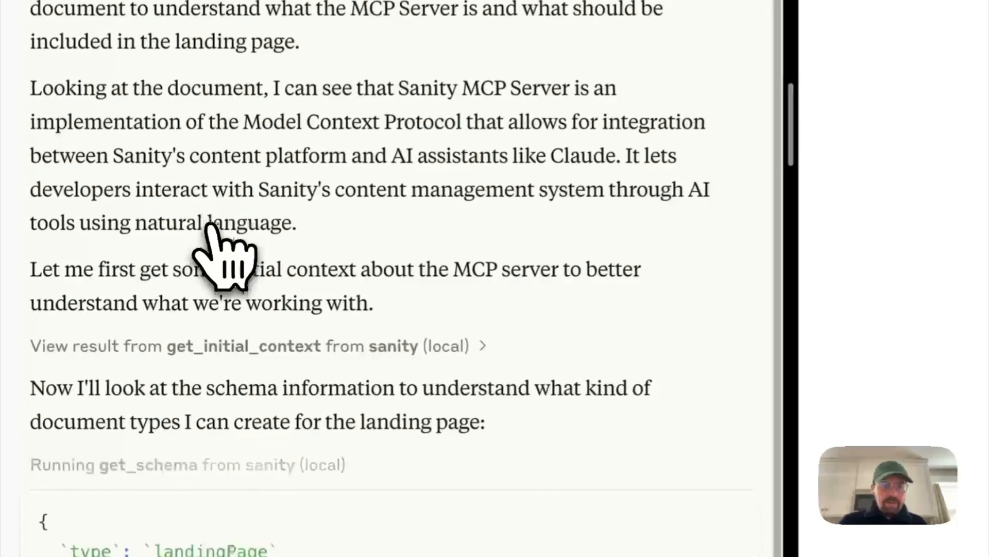
- Follow Claude's get_schema calls until the create_document permission request appears
scroll(down, 3)
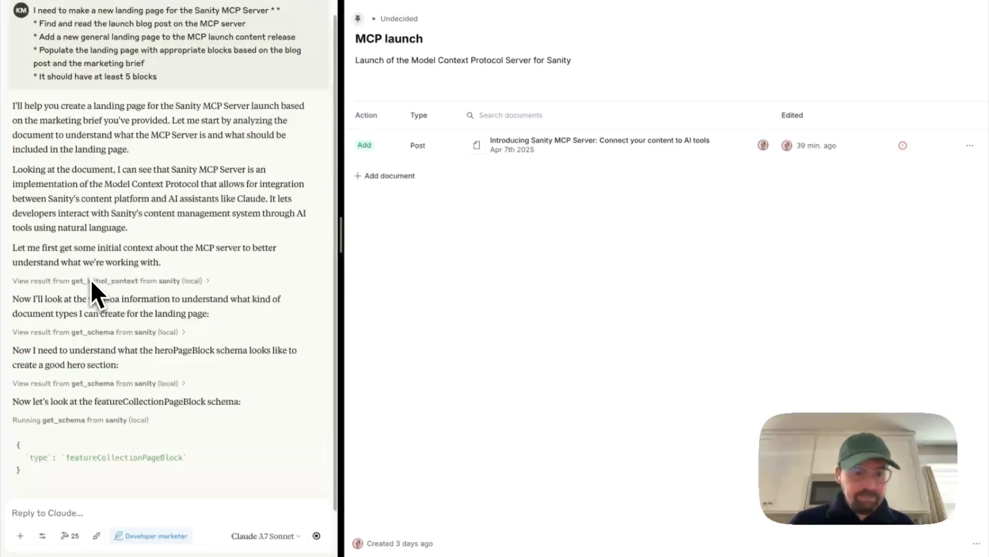
scroll(down, 3)
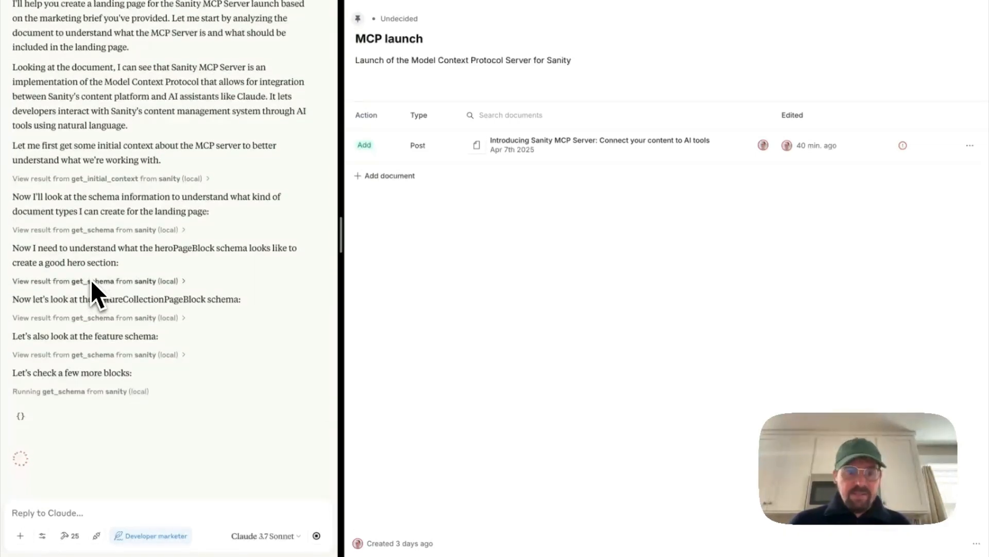
scroll(down, 3)
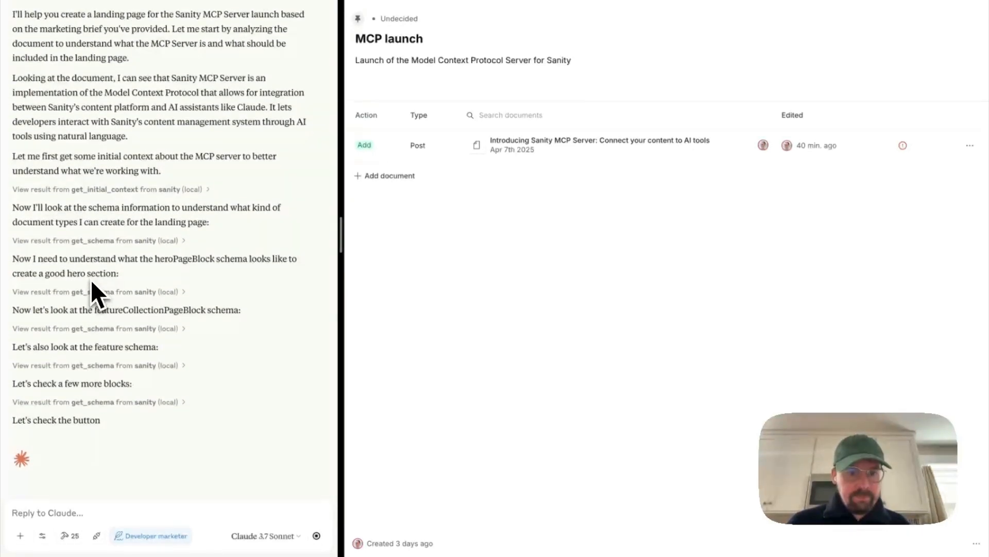
scroll(down, 3)
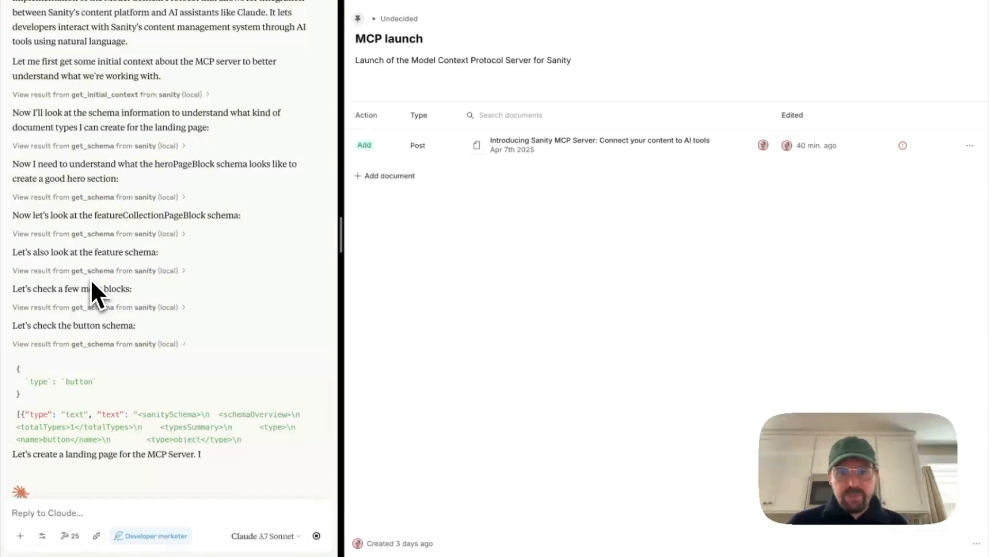
scroll(down, 3)
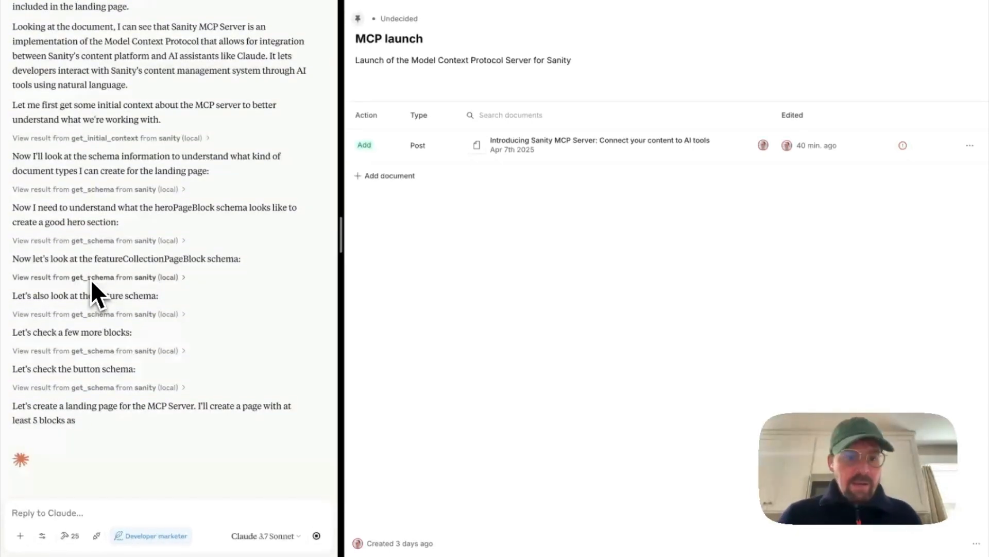
scroll(down, 3)
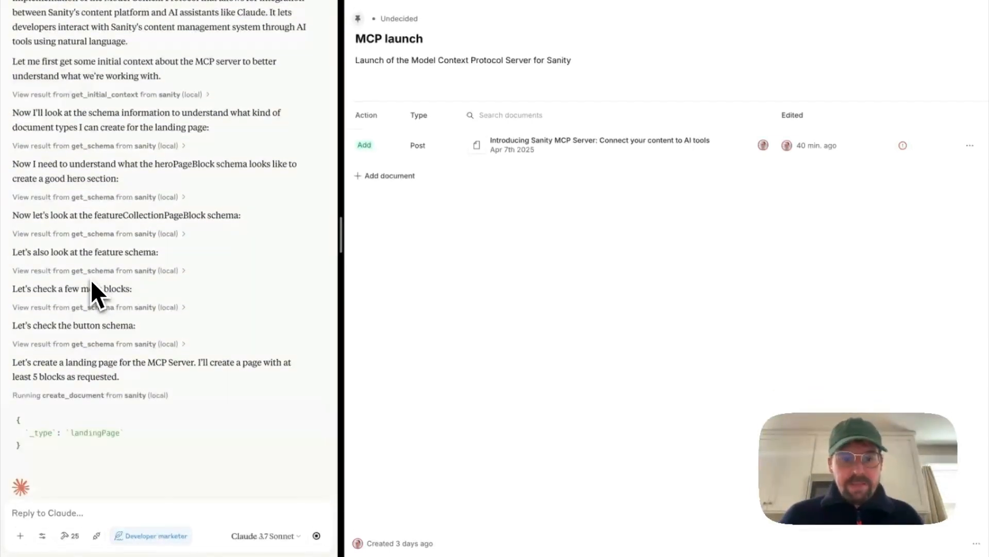
scroll(down, 3)
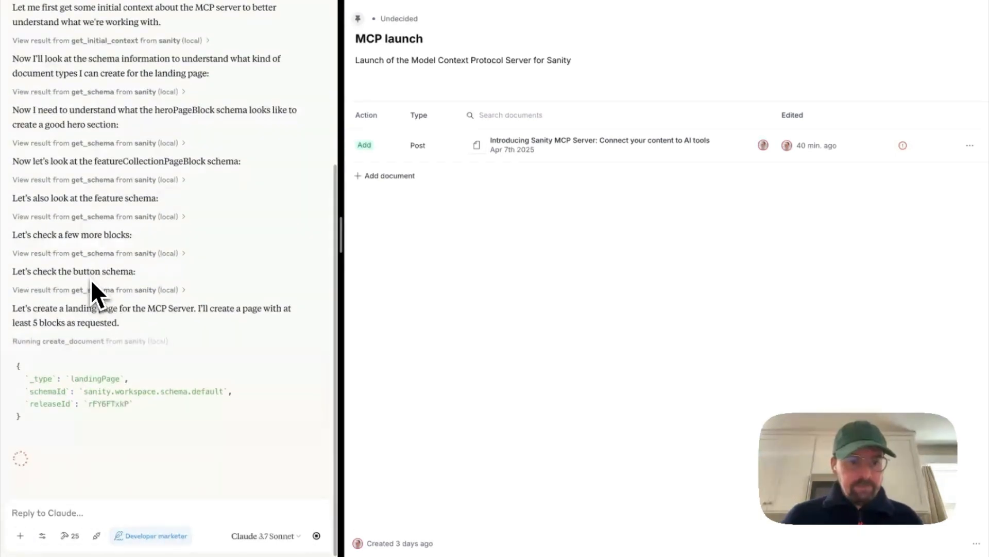
scroll(down, 3)
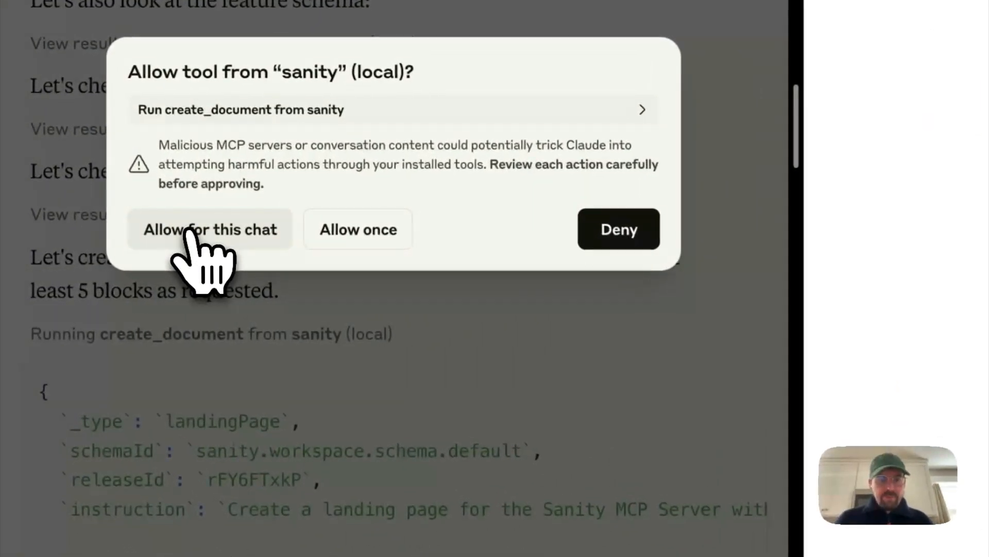
- Allow create_document, producing the 'Sanity MCP Server: Connect Content to AI Assistants' page (slug mcp-server)
click(210, 228)
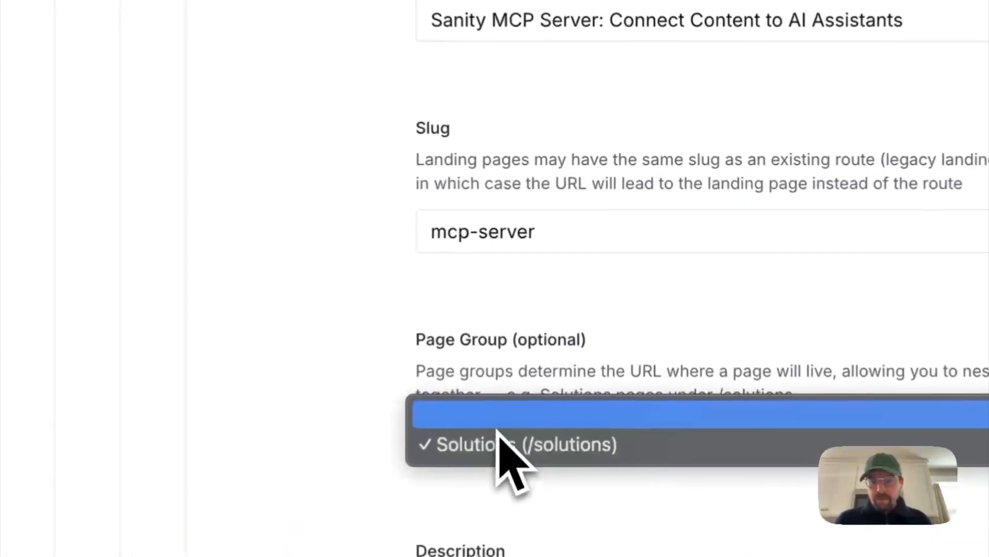
- Confirm the landing page's Page Group stays set to Solutions (/solutions)
click(517, 444)
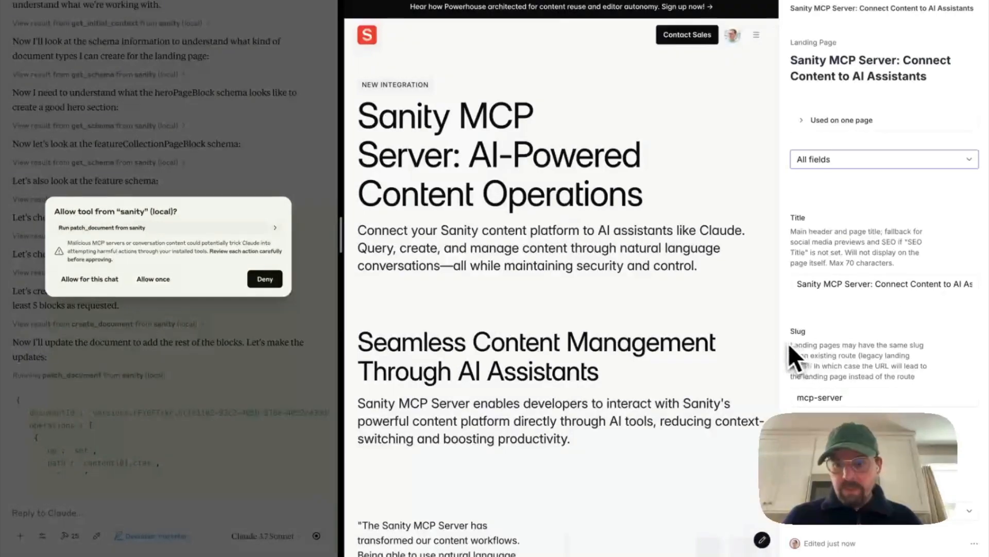
- Scroll the preview through the customer quote, 'Reduce Development Friction' section and quickstart call to action
scroll(down, 3)
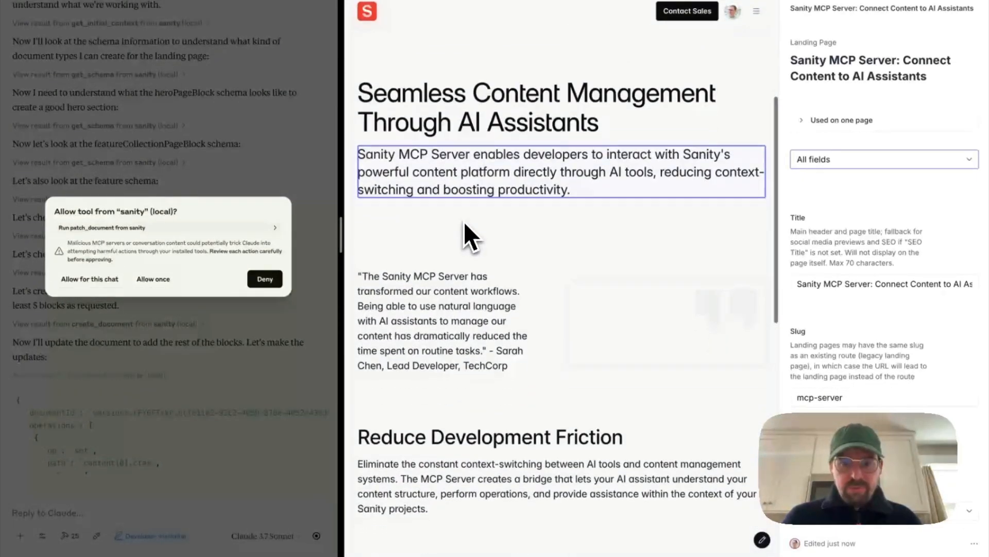
scroll(down, 3)
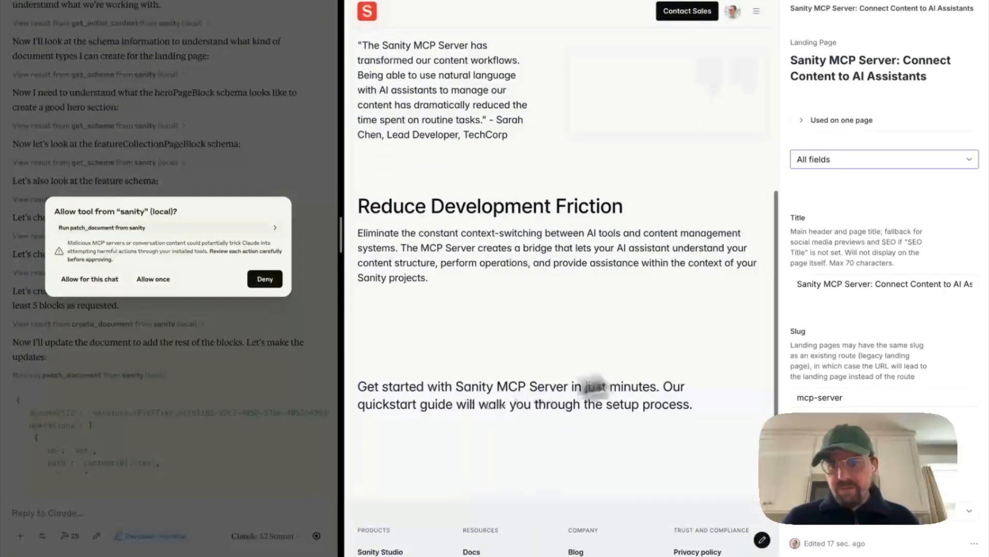